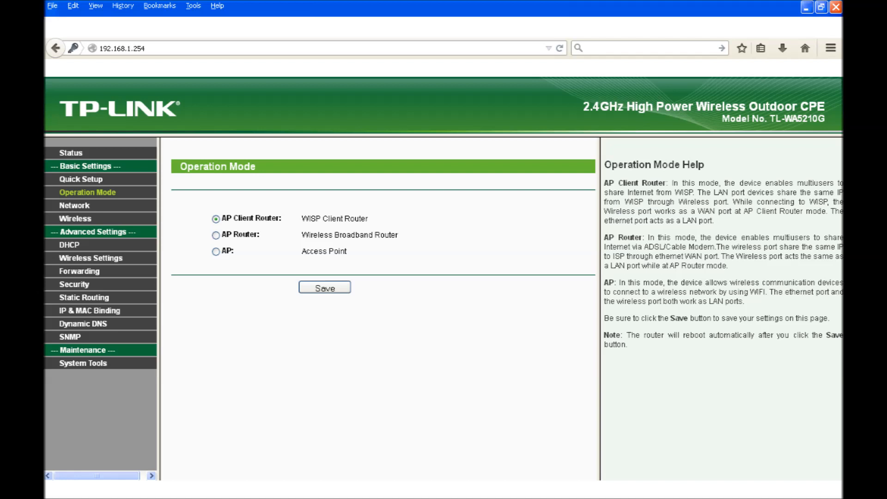
Review LAN and wireless mode (client to SFR WiFi FON), then show Antenna Alignment reading 22 dB at 73%
{"action": "left_click", "coordinate": [74, 205]}
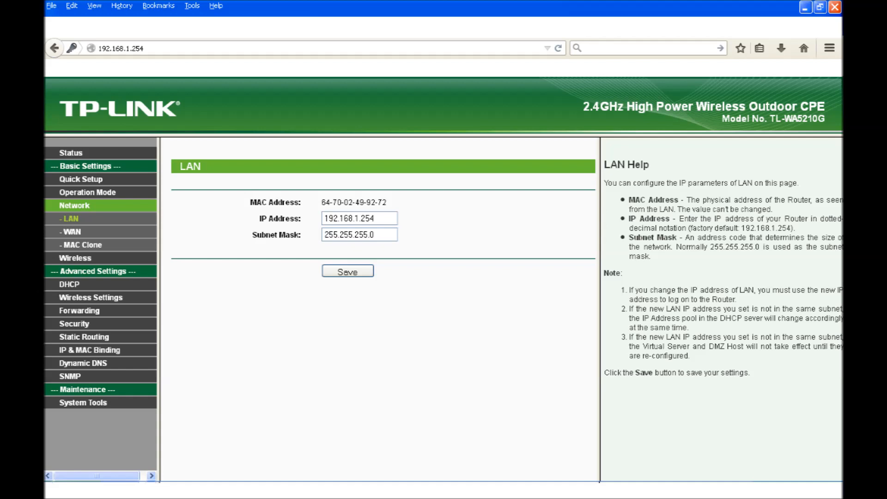
{"action": "left_click", "coordinate": [72, 230]}
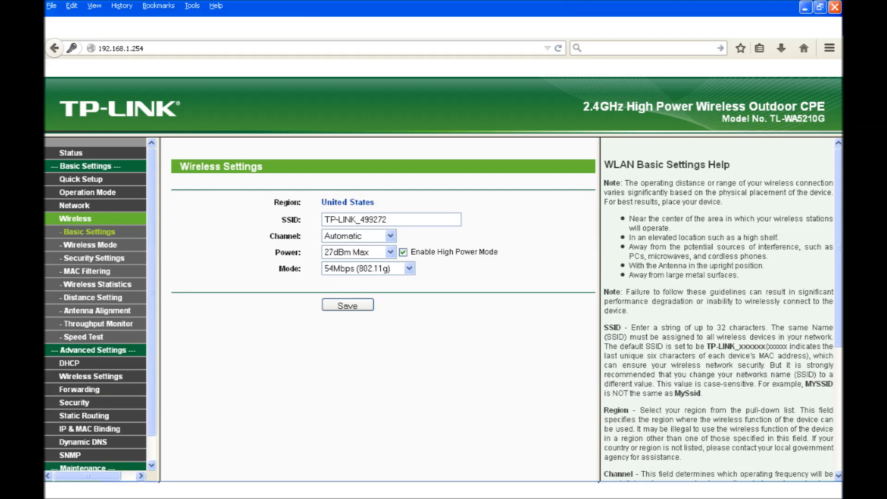
{"action": "left_click", "coordinate": [89, 244]}
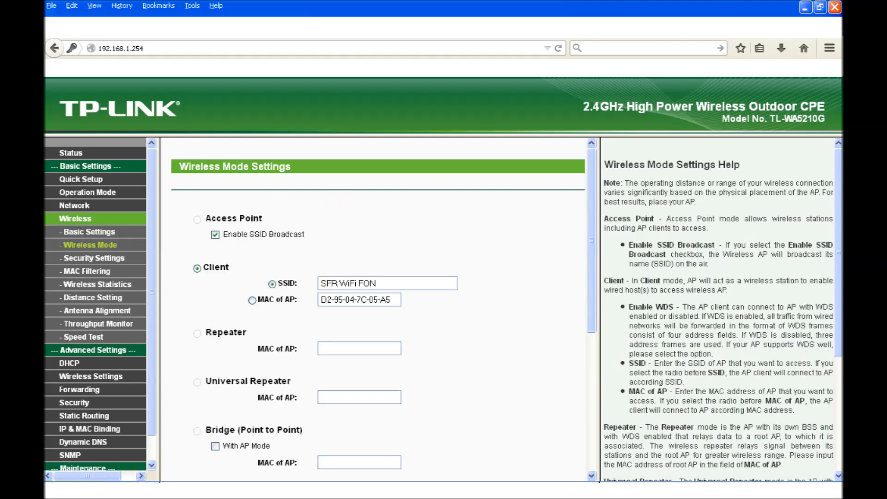
{"action": "scroll", "scroll_direction": "down", "scroll_amount": 3}
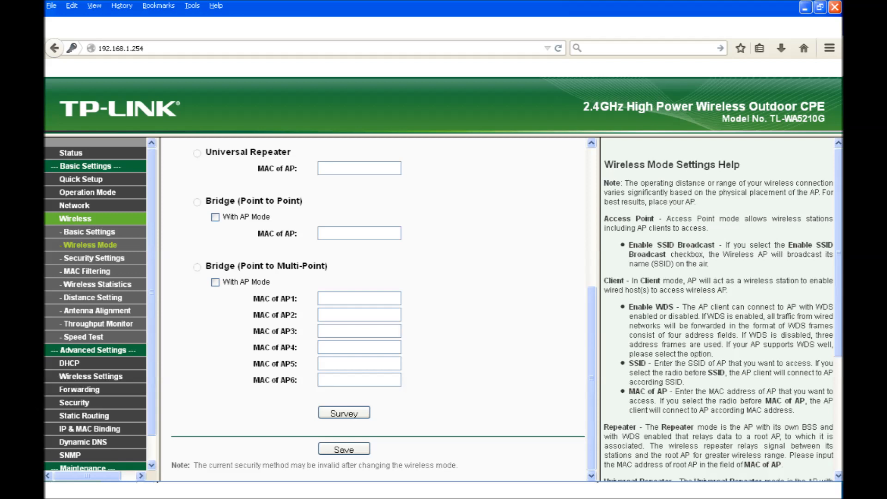
{"action": "left_click", "coordinate": [96, 310]}
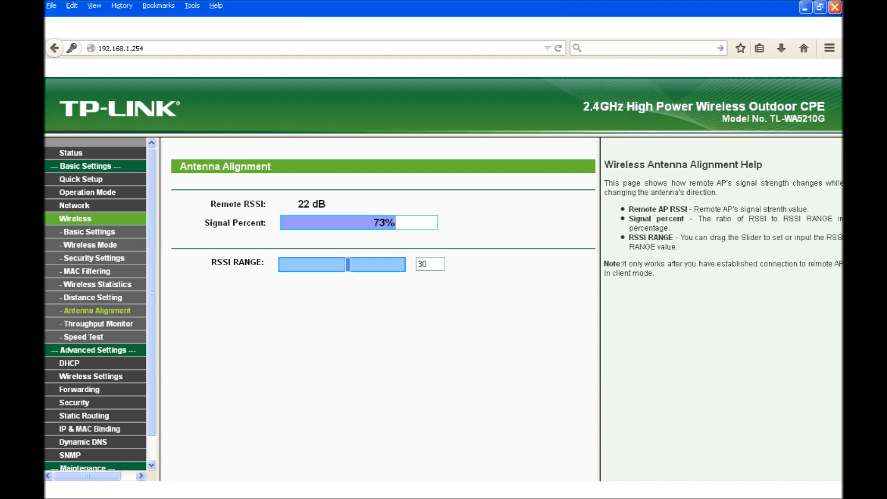
Show DHCP server enabled, pool 192.168.1.101–199 with gateway 192.168.1.254
{"action": "left_click", "coordinate": [70, 363]}
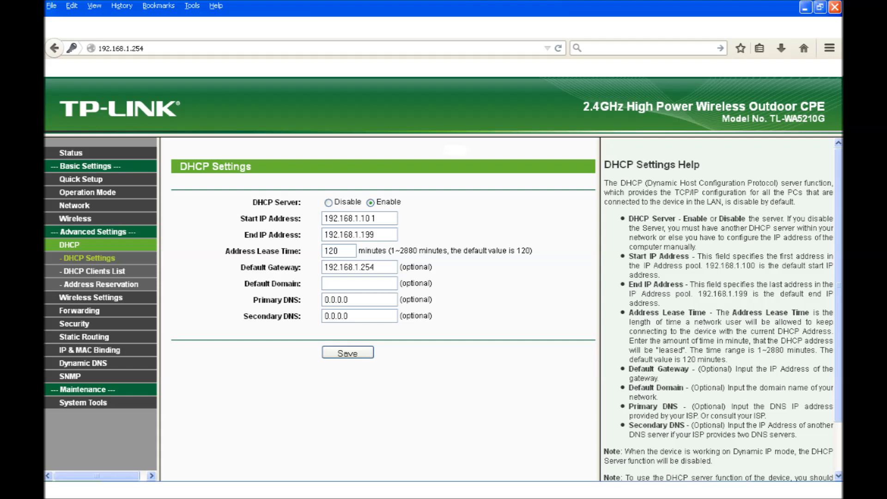
Show WA701ND wireless settings: Access Point mode, SSID INSIDE, region France, 150Mbps
{"action": "left_click", "coordinate": [71, 152]}
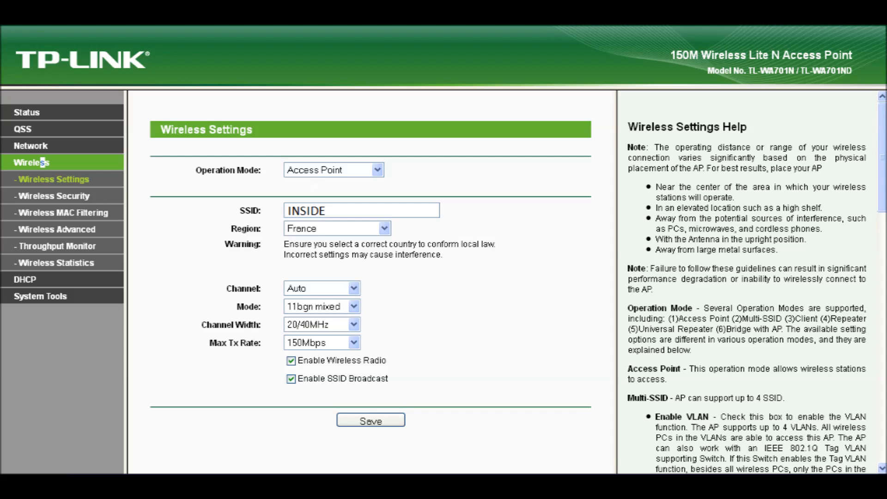
Show WPA-PSK/WPA2-PSK AES security, then the LAN page with fixed IP 192.168.1.100, gateway 192.168.1.254
{"action": "left_click", "coordinate": [54, 196]}
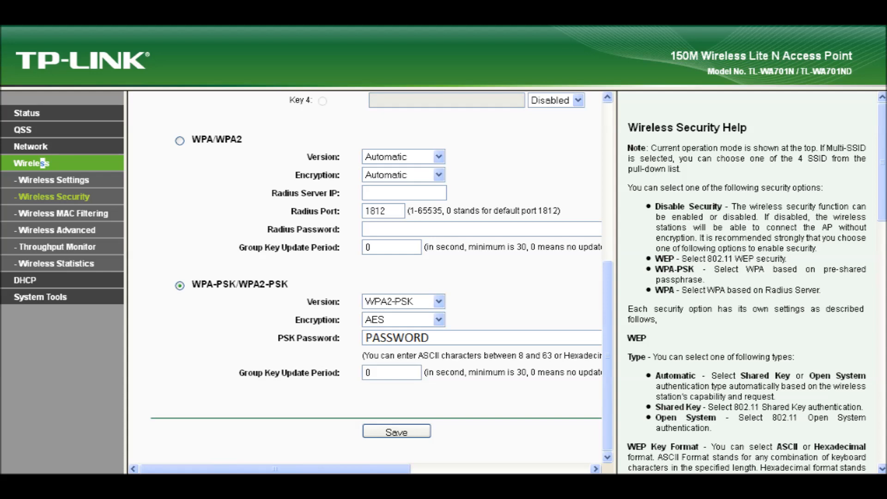
{"action": "left_click", "coordinate": [31, 147]}
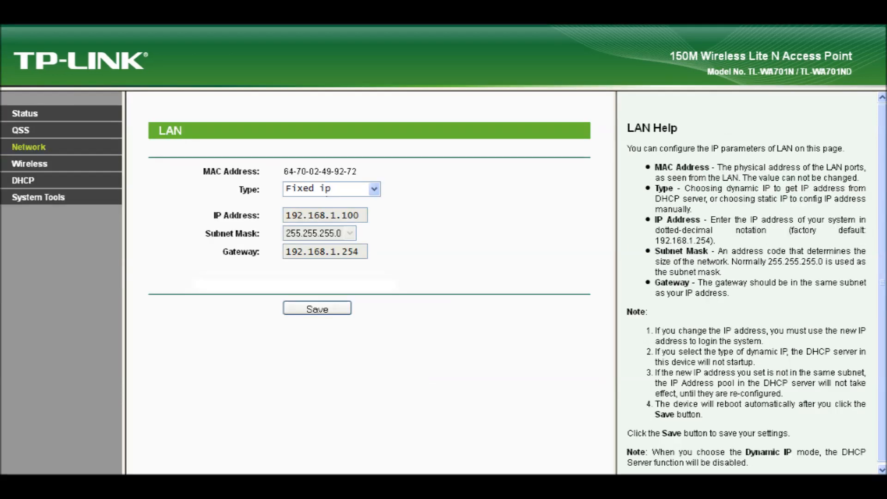